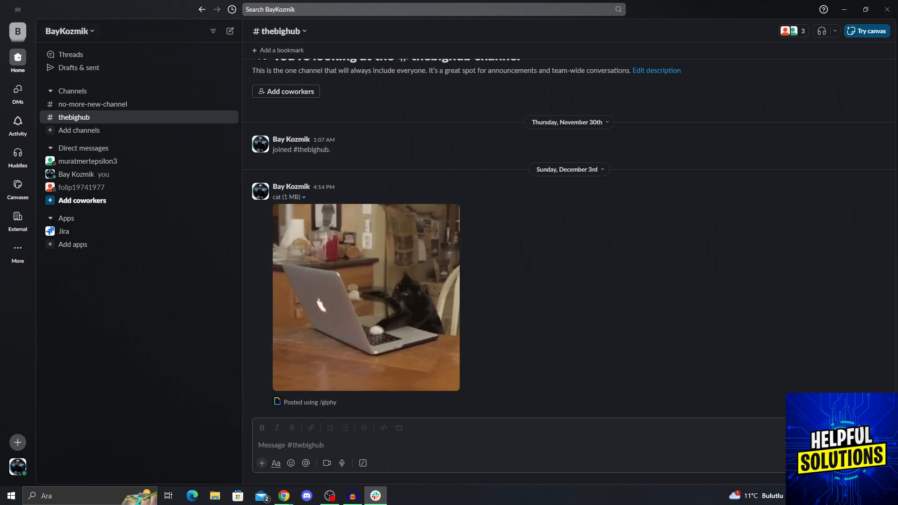
- Open the BayKozmik workspace menu and its Tools & settings submenu
click(67, 31)
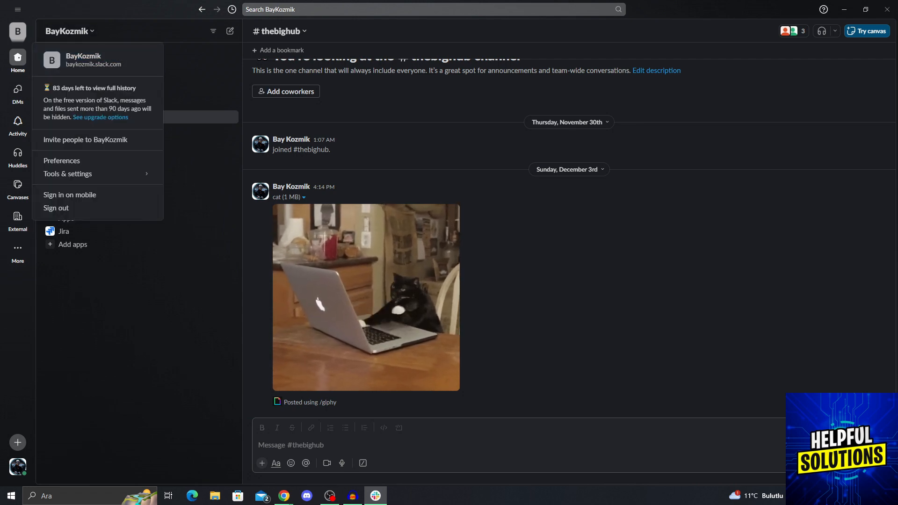
click(67, 174)
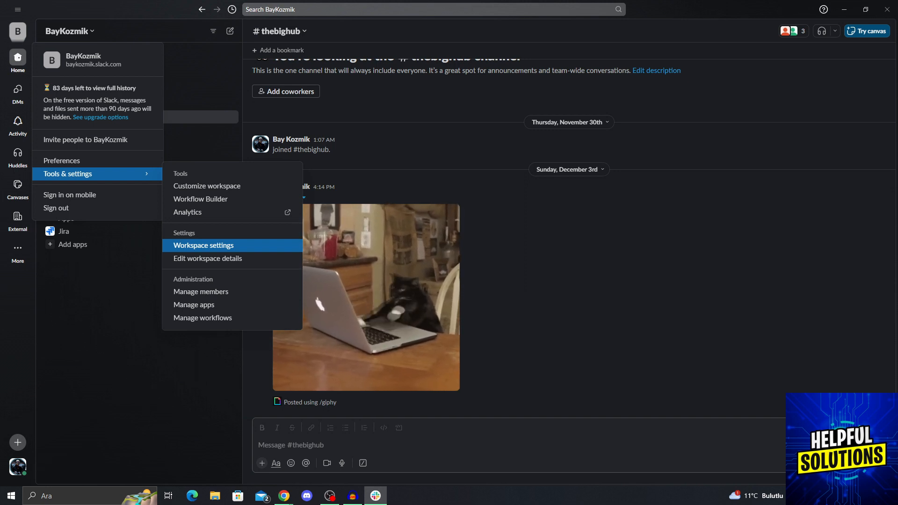
- Open Workspace settings and browse Permissions, Authentication and Attachments before returning to Settings
click(204, 245)
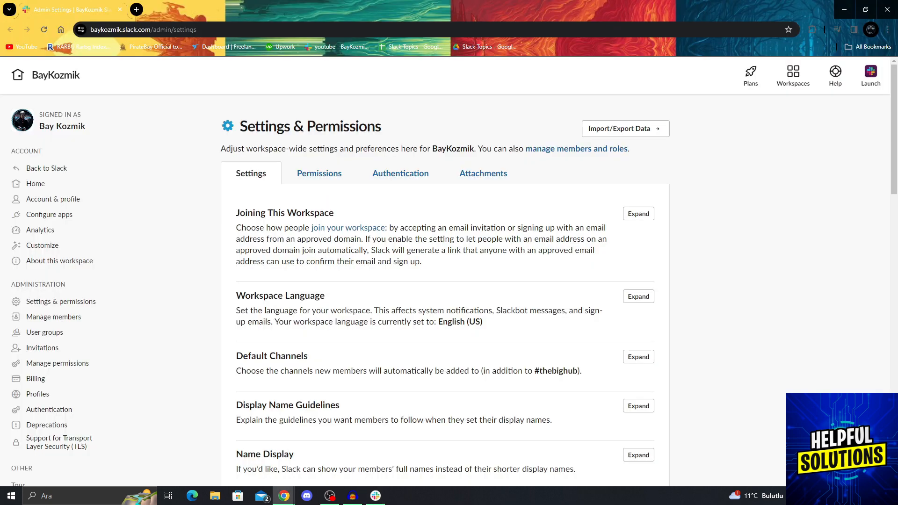
triple_click(310, 125)
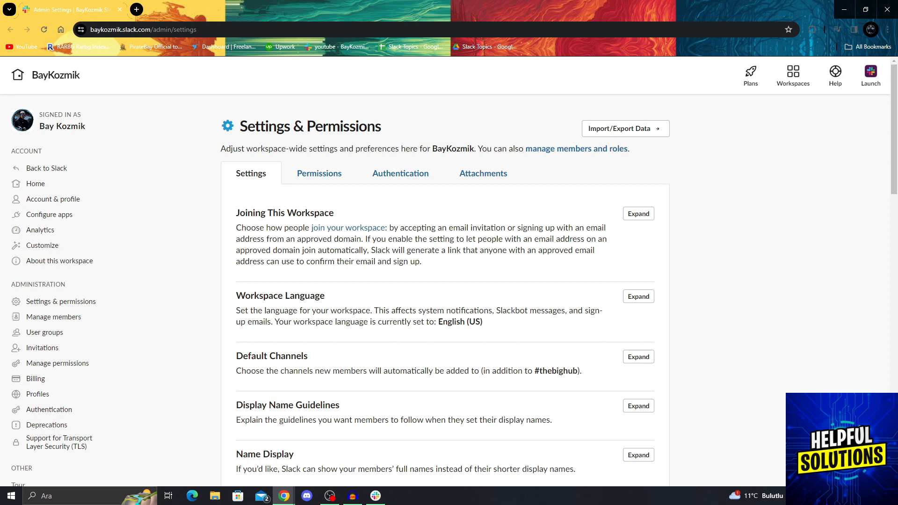
click(318, 173)
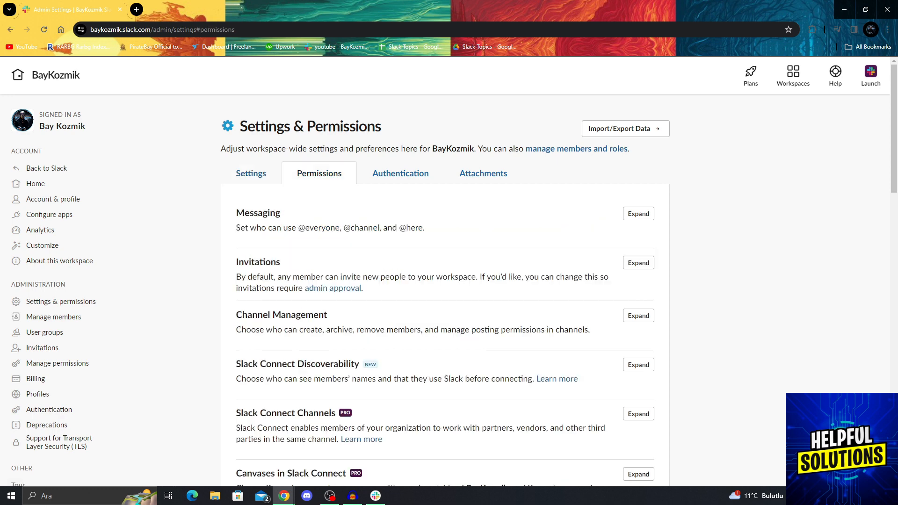
click(400, 173)
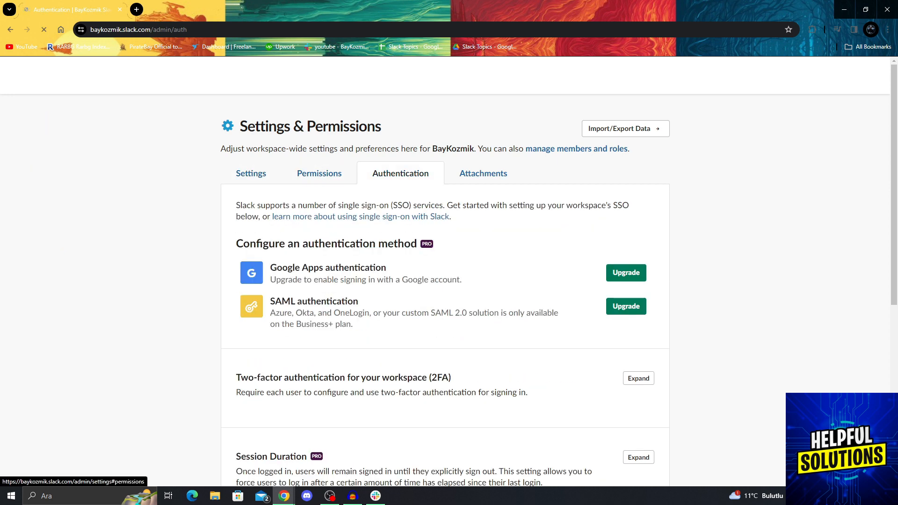
click(251, 173)
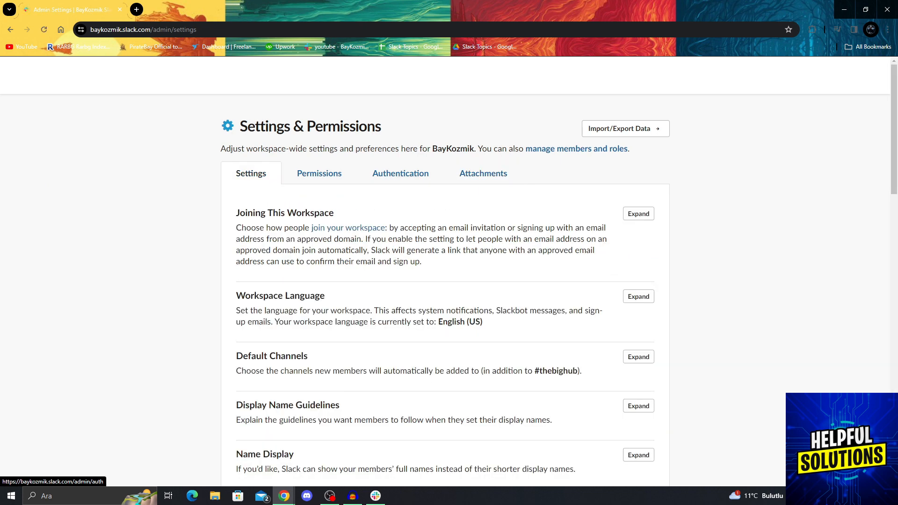
click(483, 173)
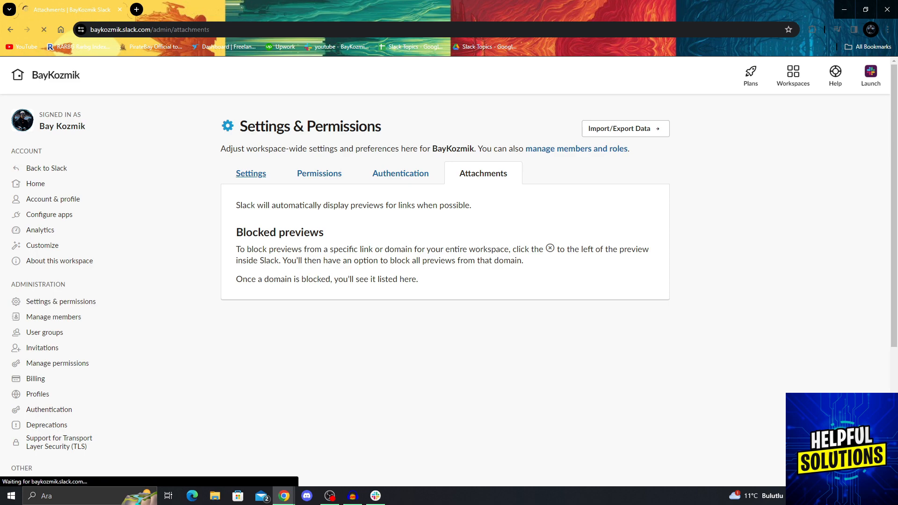
click(250, 174)
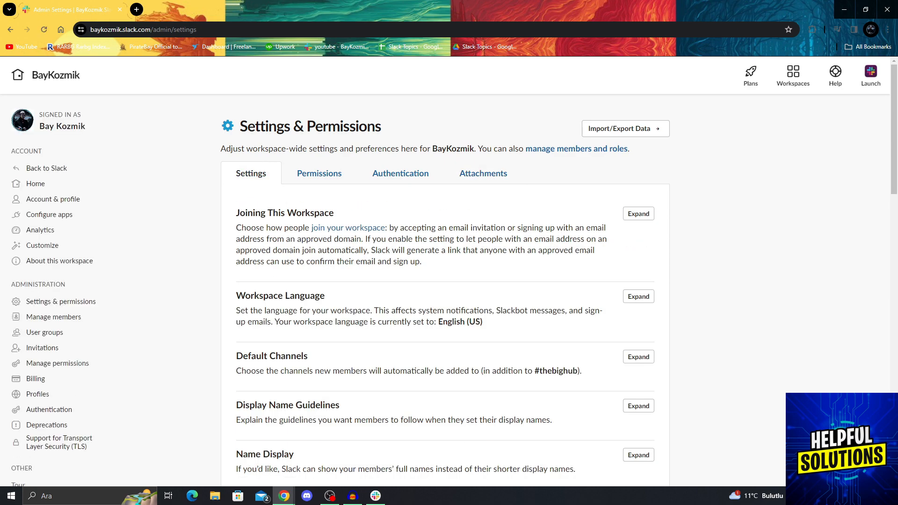
- Scroll down and expand the Channel Join & Leave Messages setting
scroll(down, 3)
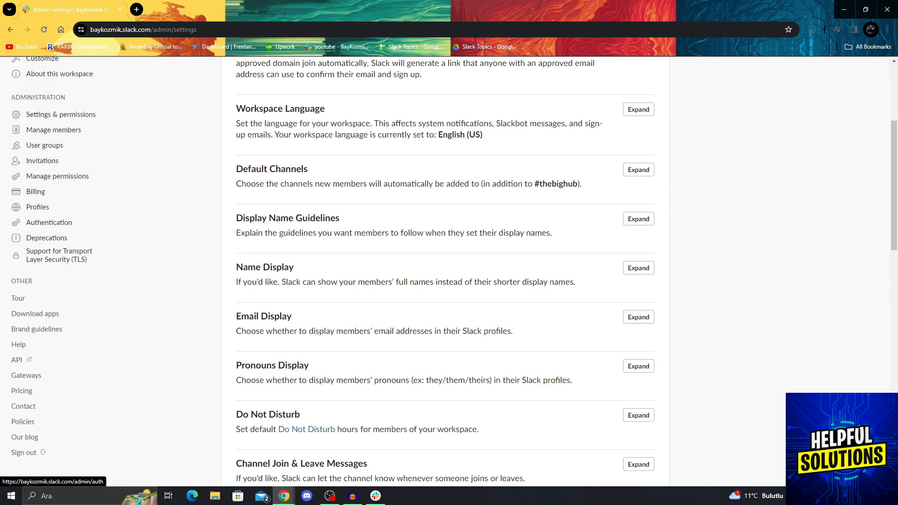
scroll(down, 3)
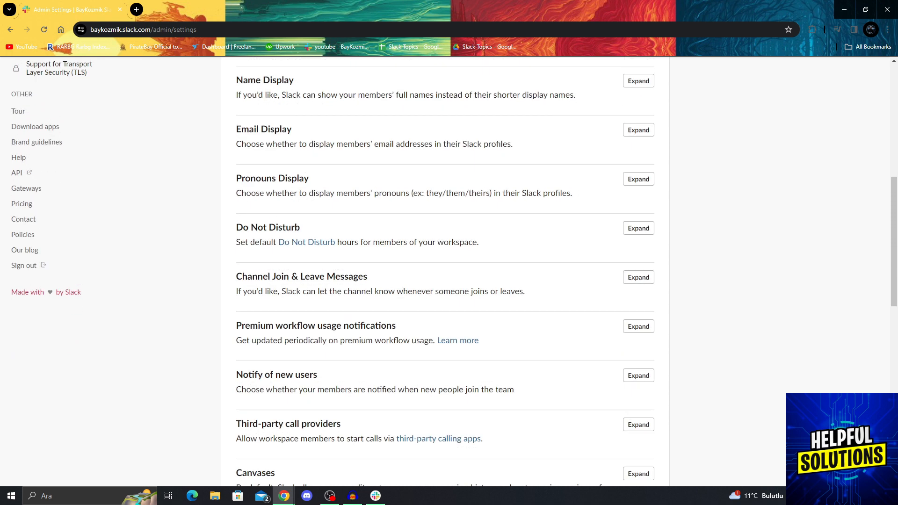
drag(236, 276, 489, 291)
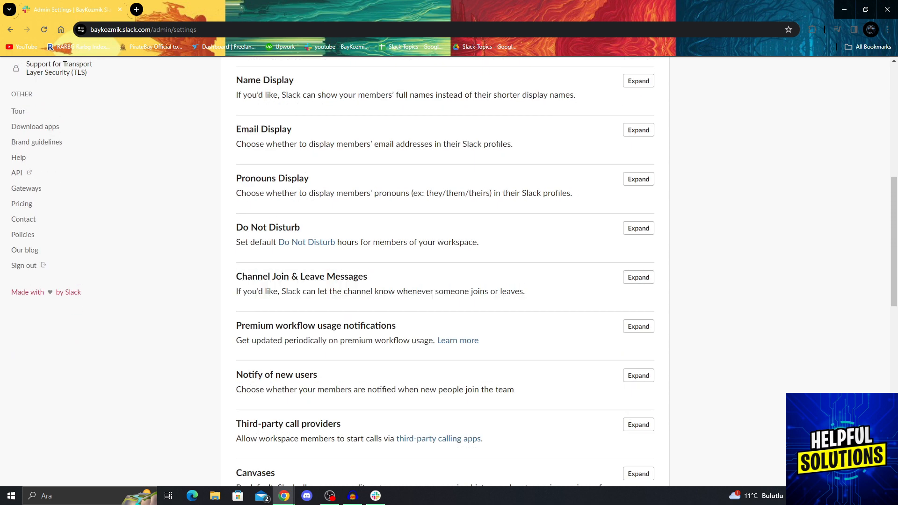
click(637, 276)
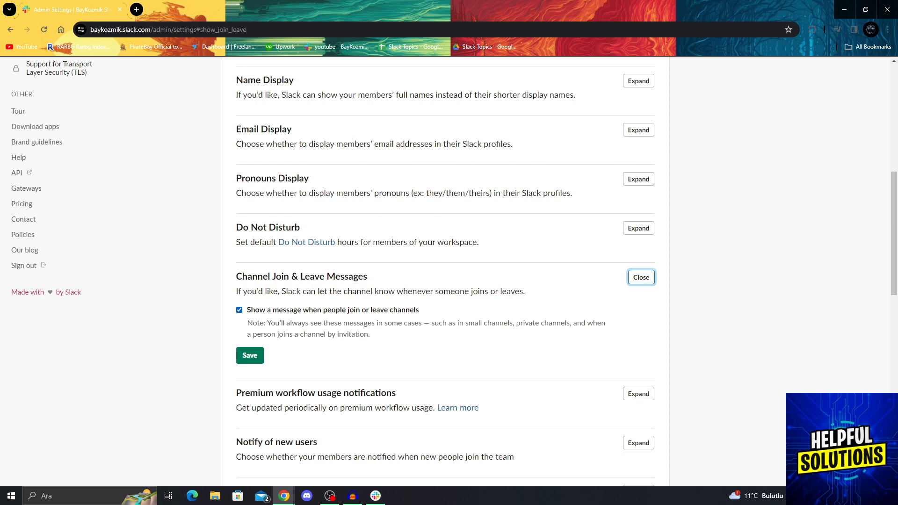
- Uncheck 'Show a message when people join or leave channels' and save
click(239, 309)
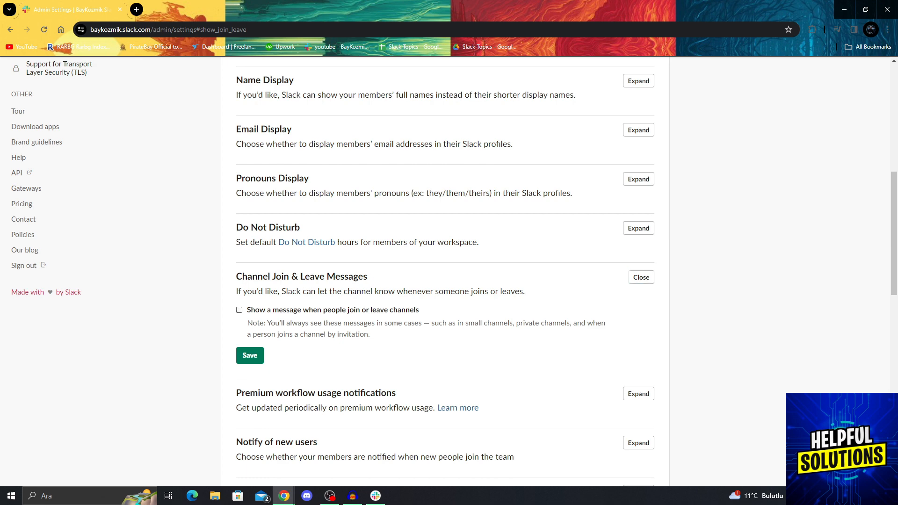
click(249, 355)
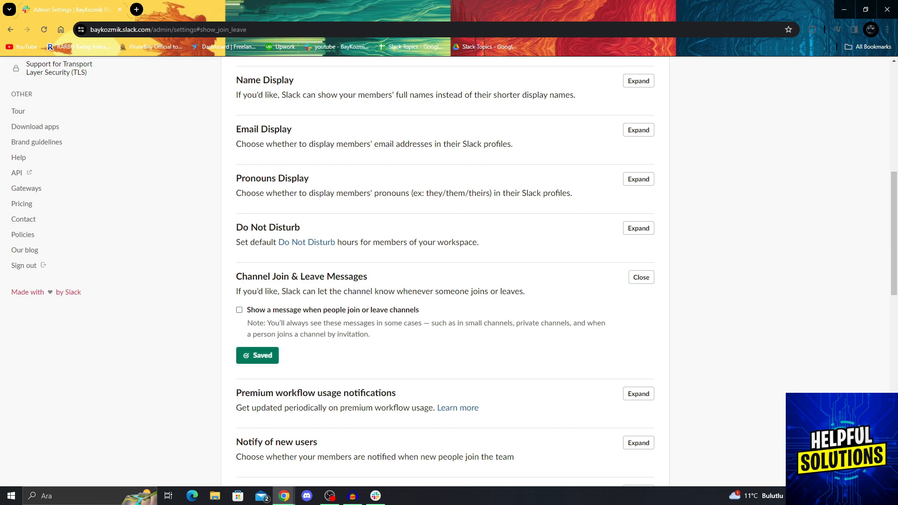
scroll(down, 3)
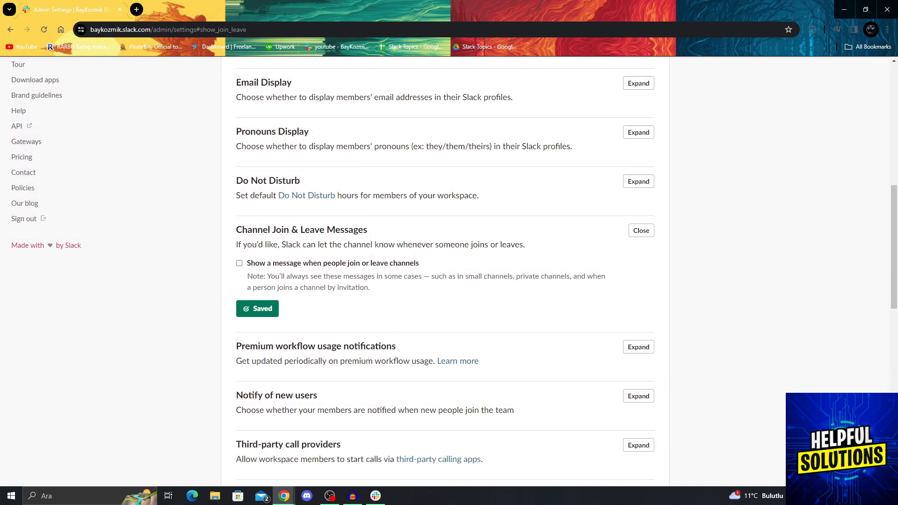